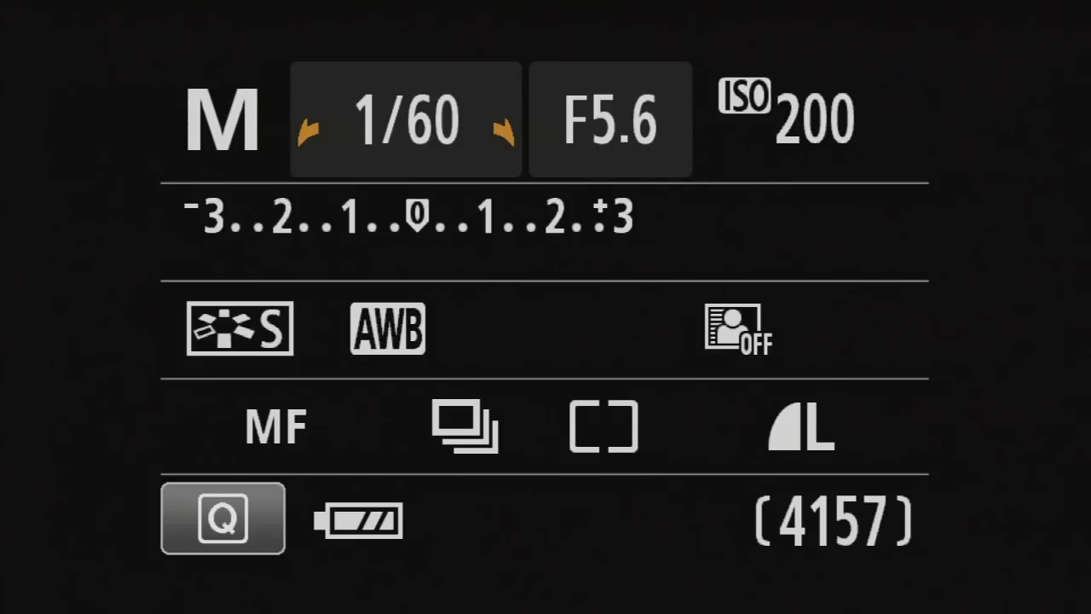
# Preview ISO 12800 with its burst warning twice, then keep ISO 200 and confirm.
pyautogui.click(781, 118)
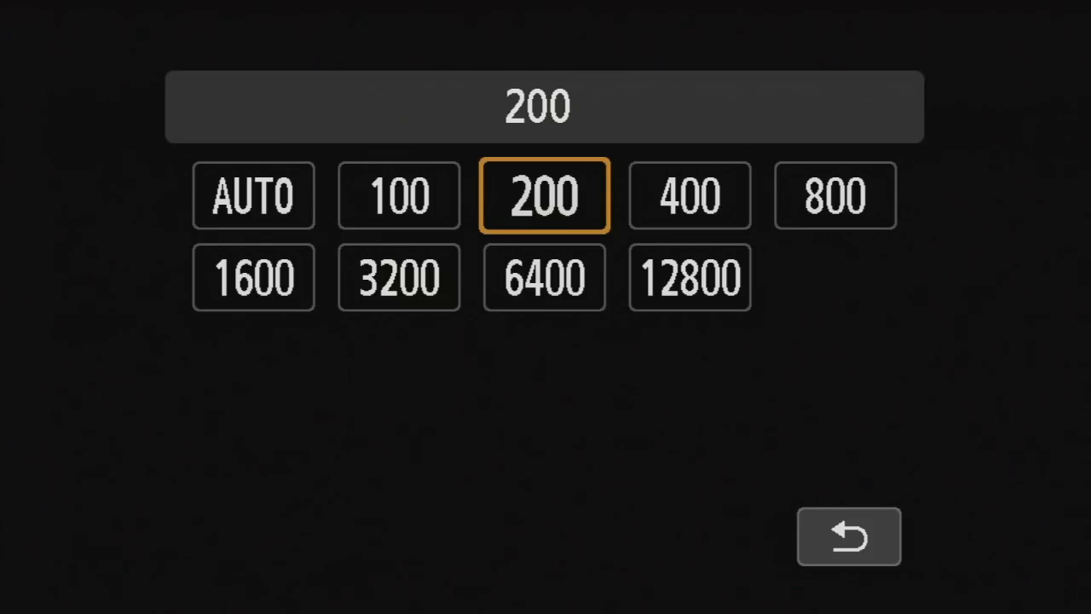
pyautogui.click(689, 276)
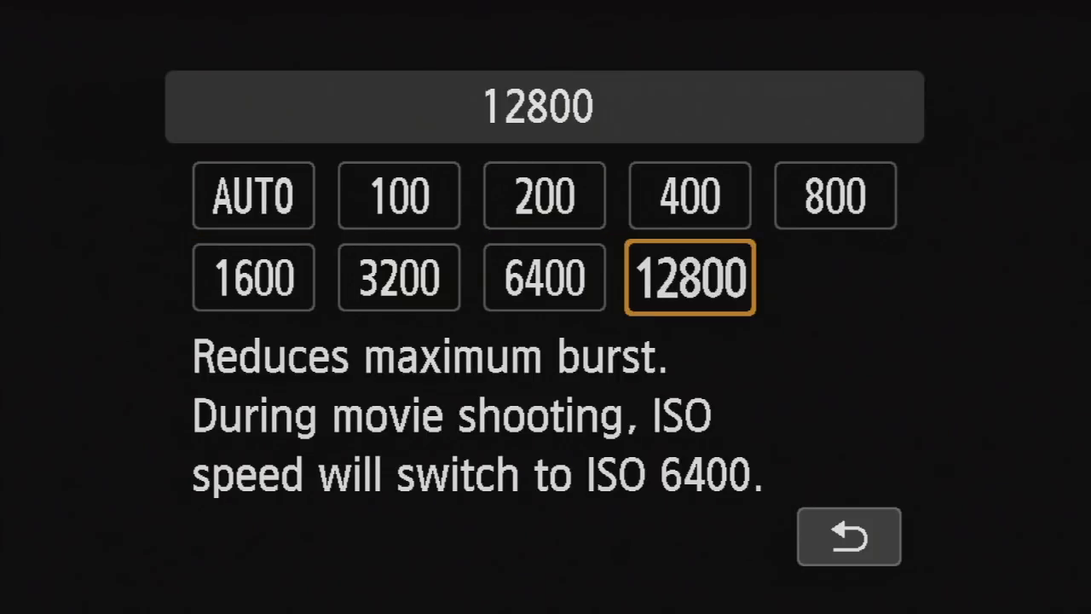
pyautogui.click(253, 195)
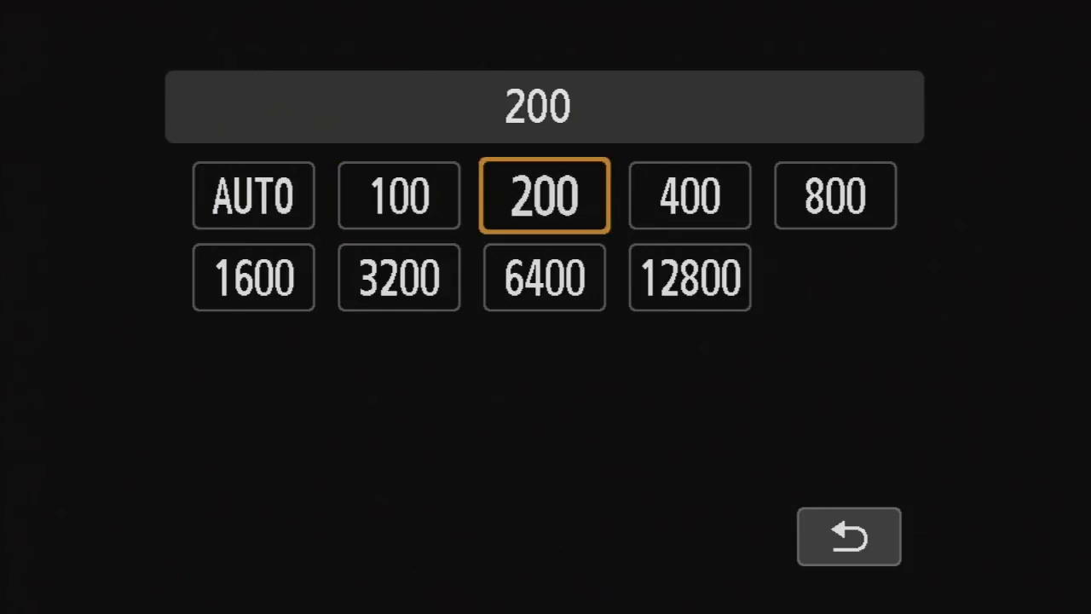
pyautogui.click(689, 276)
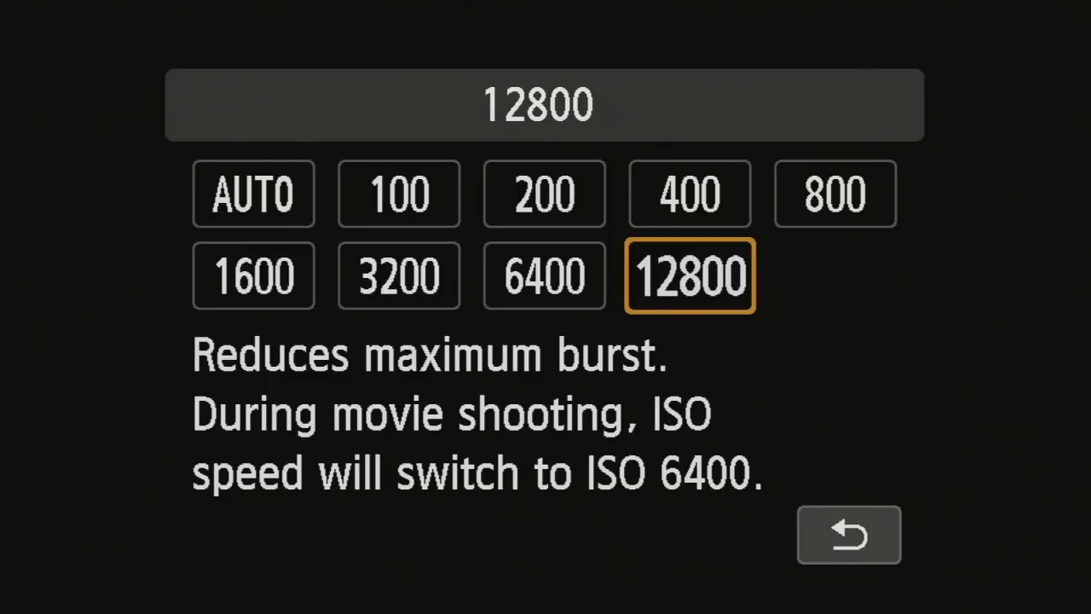
pyautogui.click(544, 193)
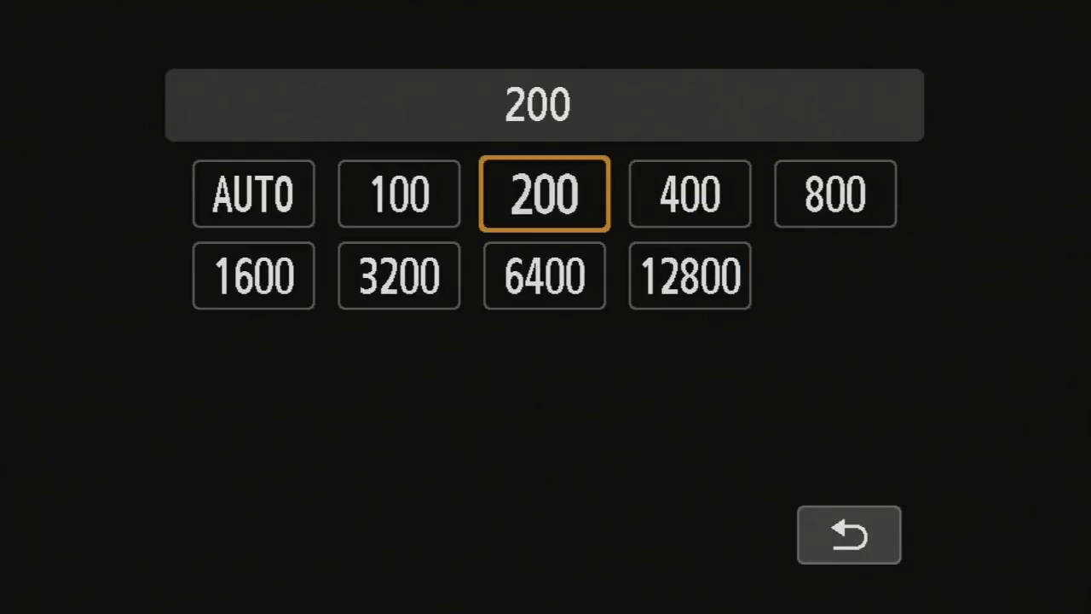
pyautogui.click(848, 535)
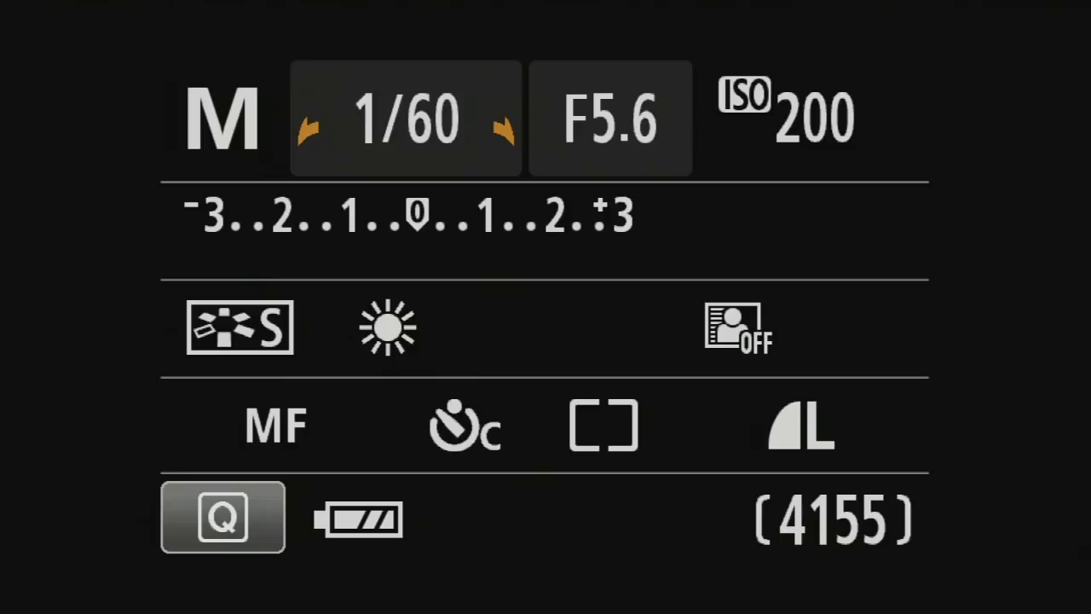
# From quick settings, step through Single, Continuous, 10sec and 2sec drive modes.
pyautogui.click(222, 517)
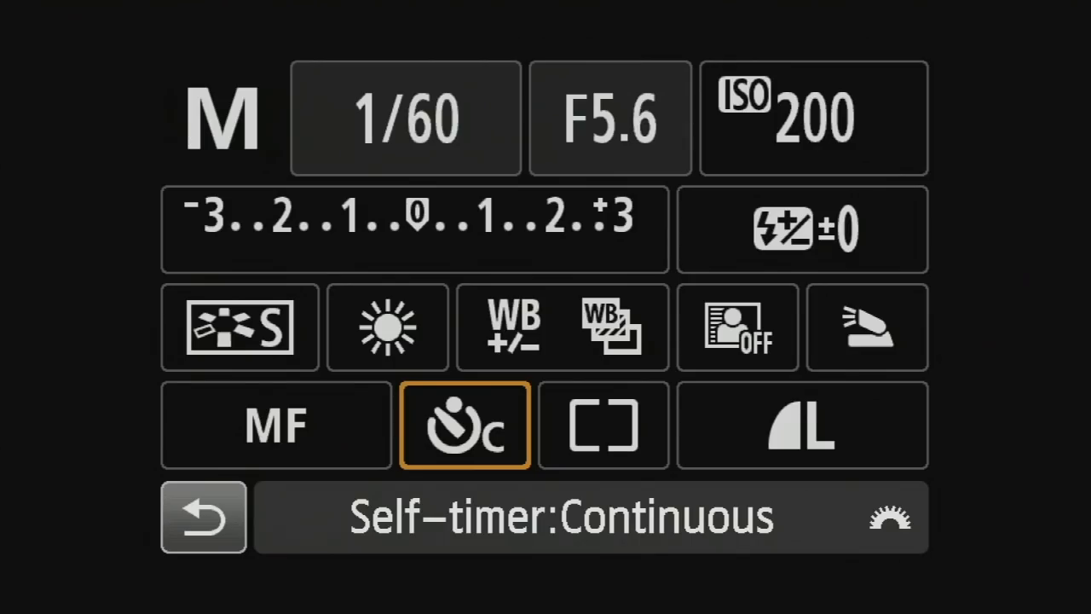
pyautogui.click(464, 424)
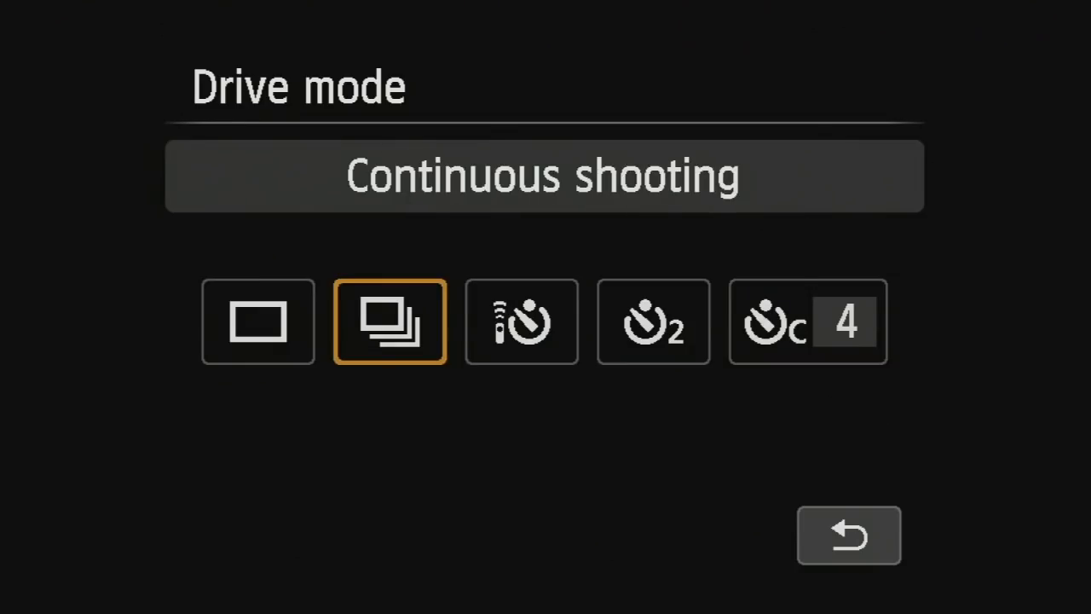
pyautogui.click(258, 321)
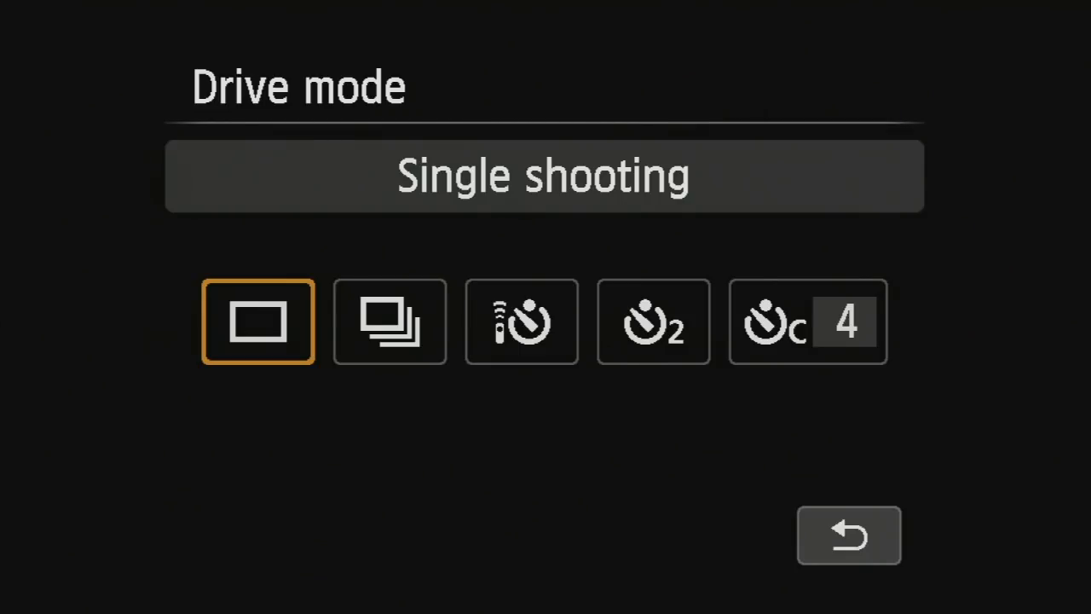
pyautogui.click(388, 320)
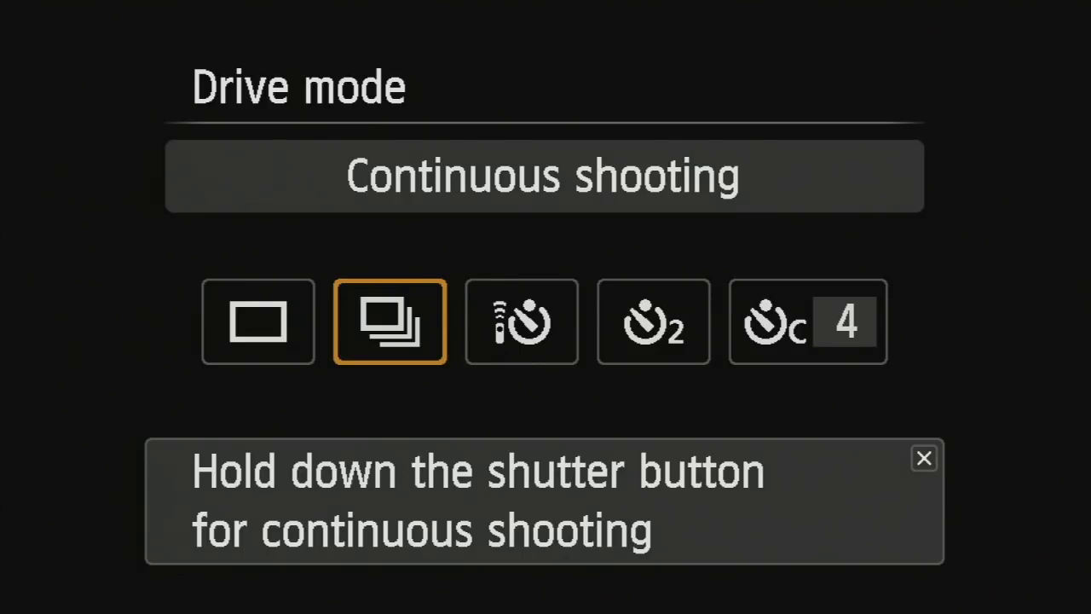
pyautogui.click(522, 320)
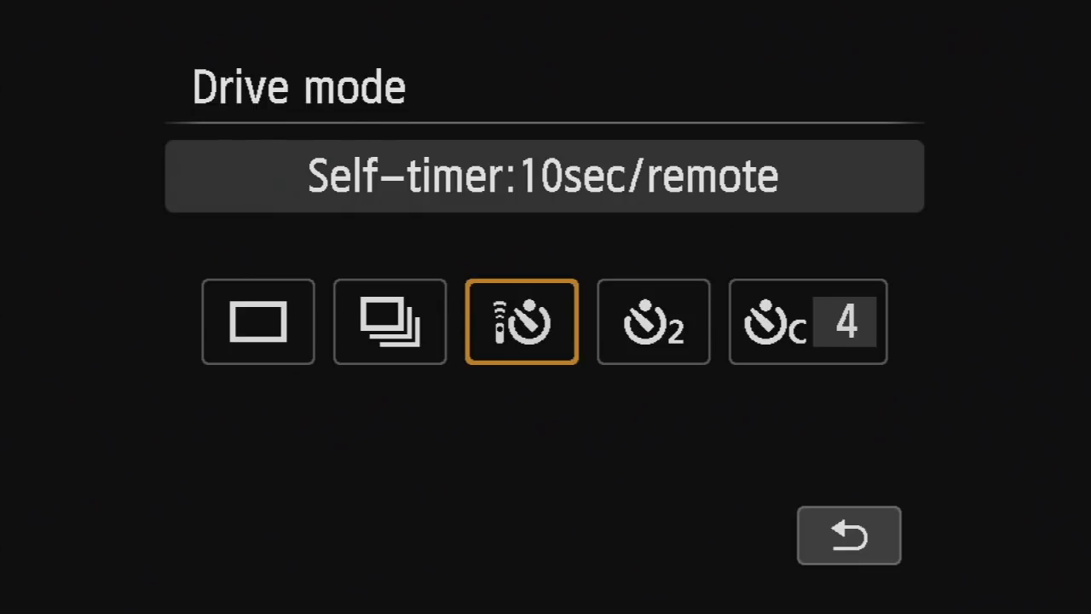
pyautogui.click(653, 320)
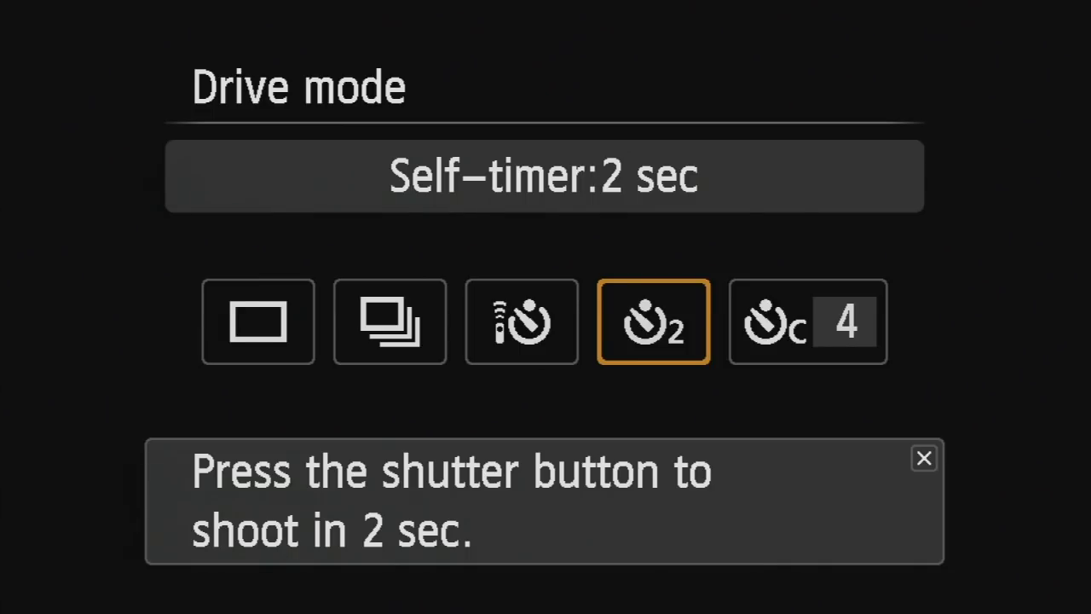
# Select the continuous self-timer and raise its shot count from 4 to 7.
pyautogui.click(924, 456)
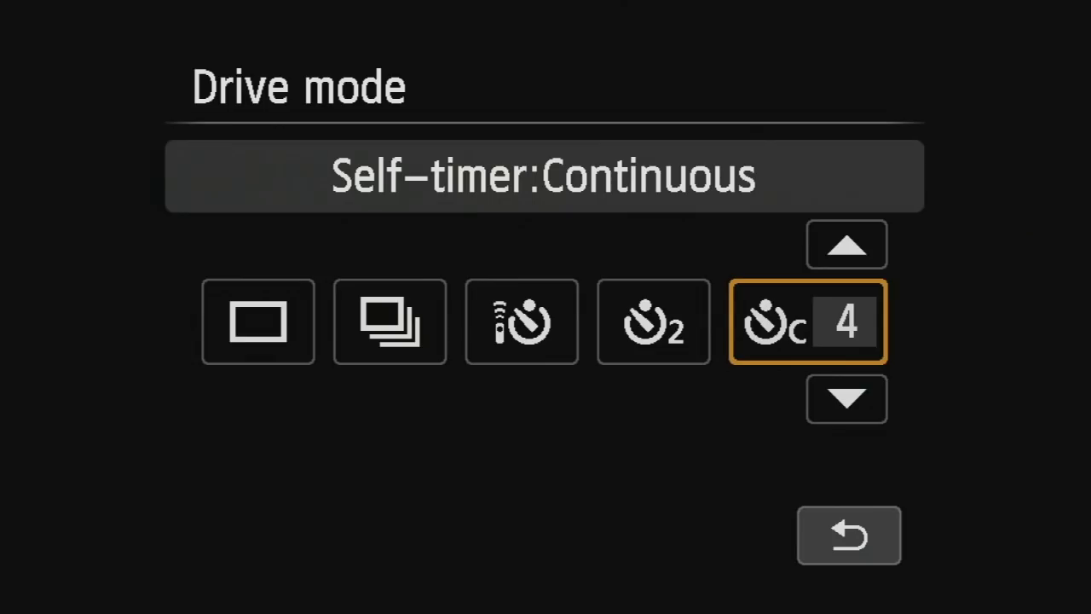
pyautogui.click(846, 244)
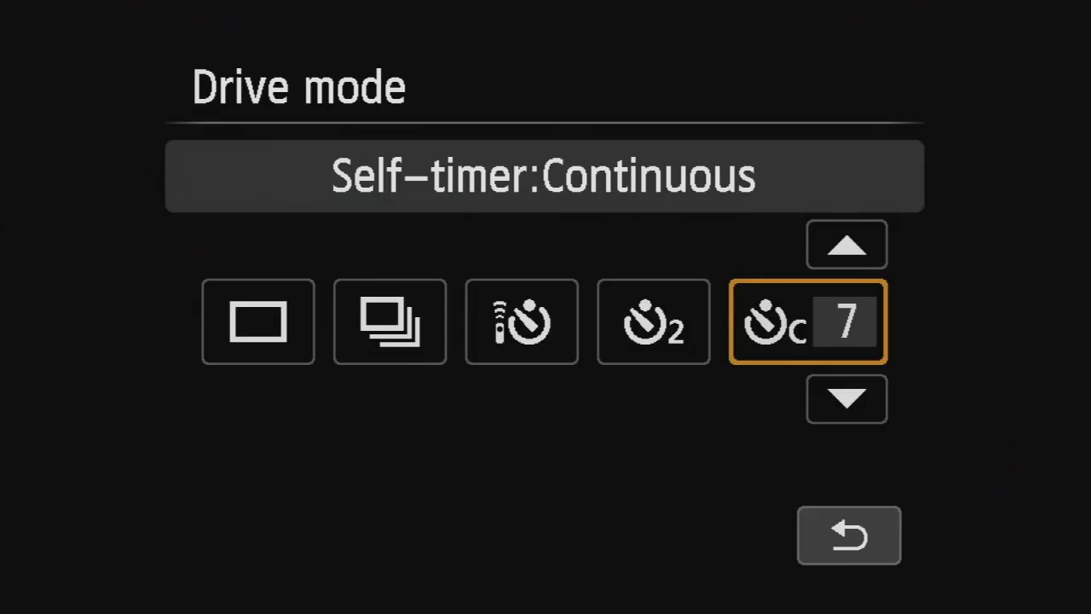
# Apply the 7-shot self-timer and go to the shooting menu listing Picture Style: Standard.
pyautogui.click(849, 535)
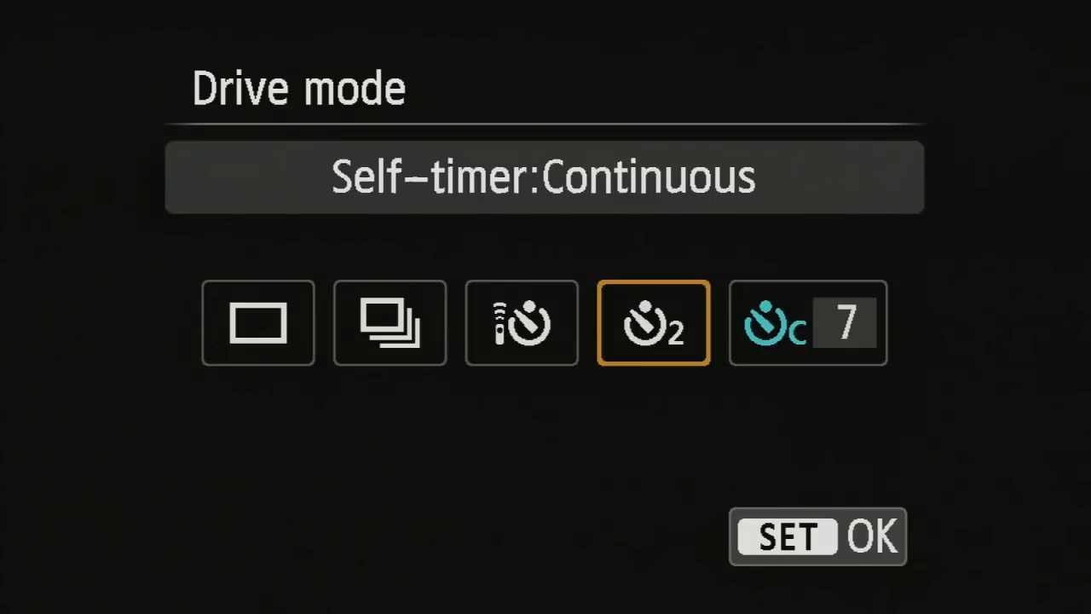
pyautogui.click(522, 322)
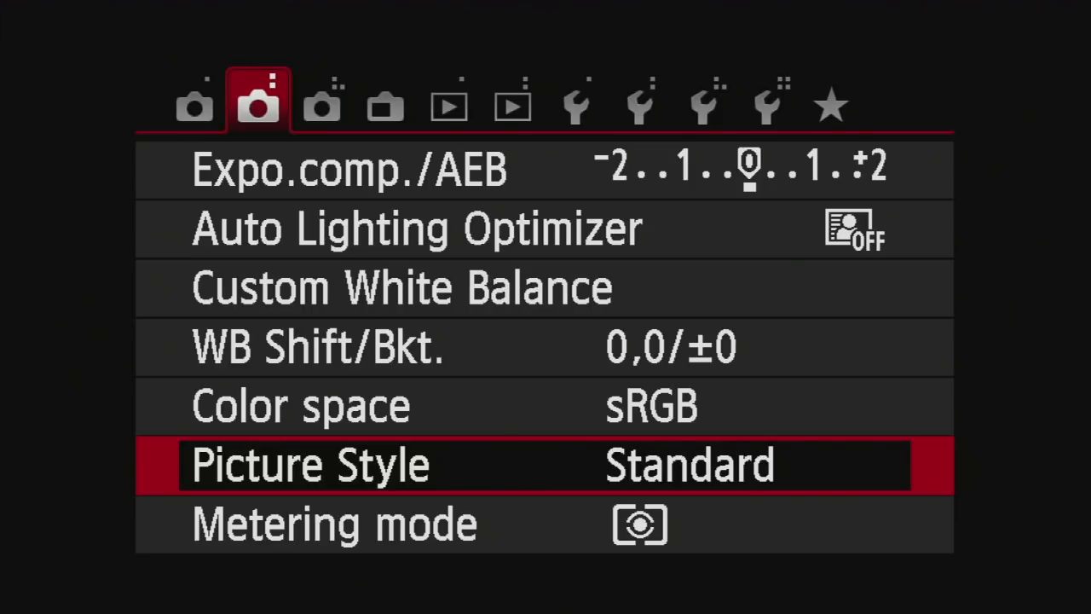
pyautogui.click(542, 464)
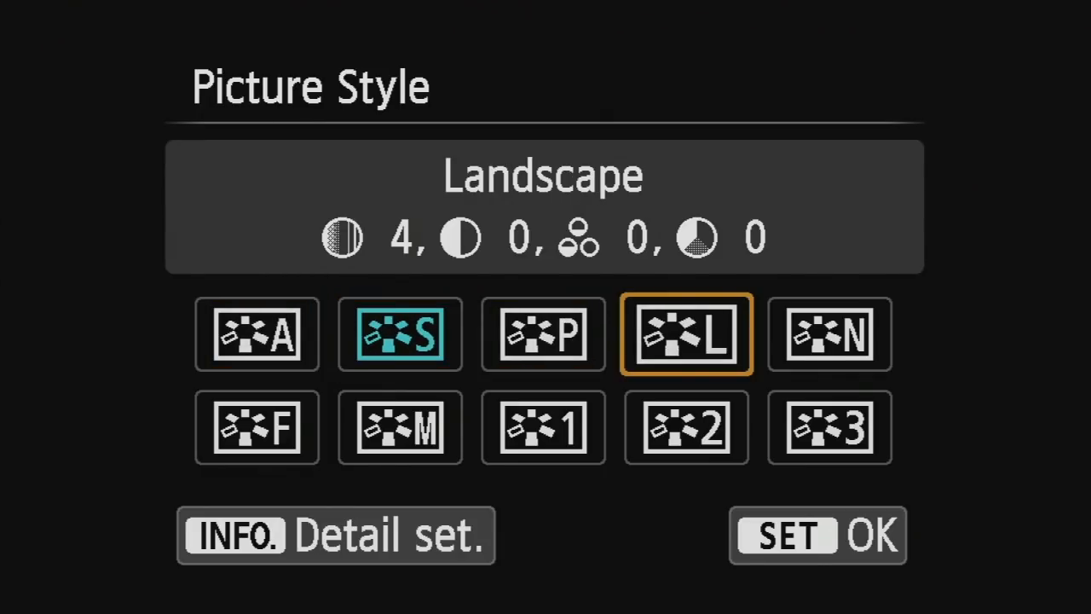
pyautogui.click(257, 427)
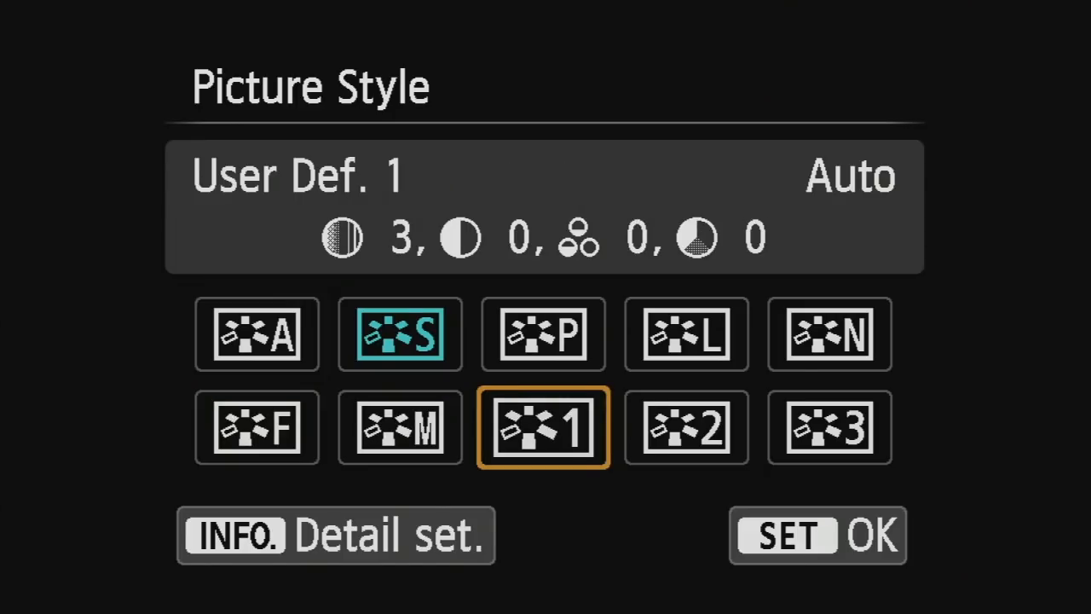
pyautogui.click(258, 332)
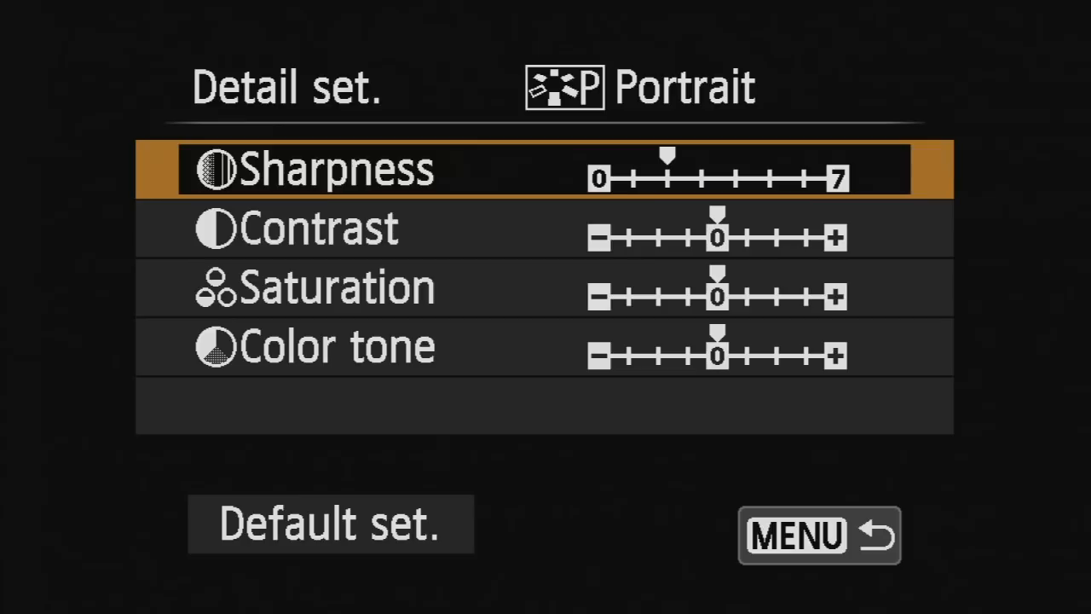
pyautogui.click(818, 535)
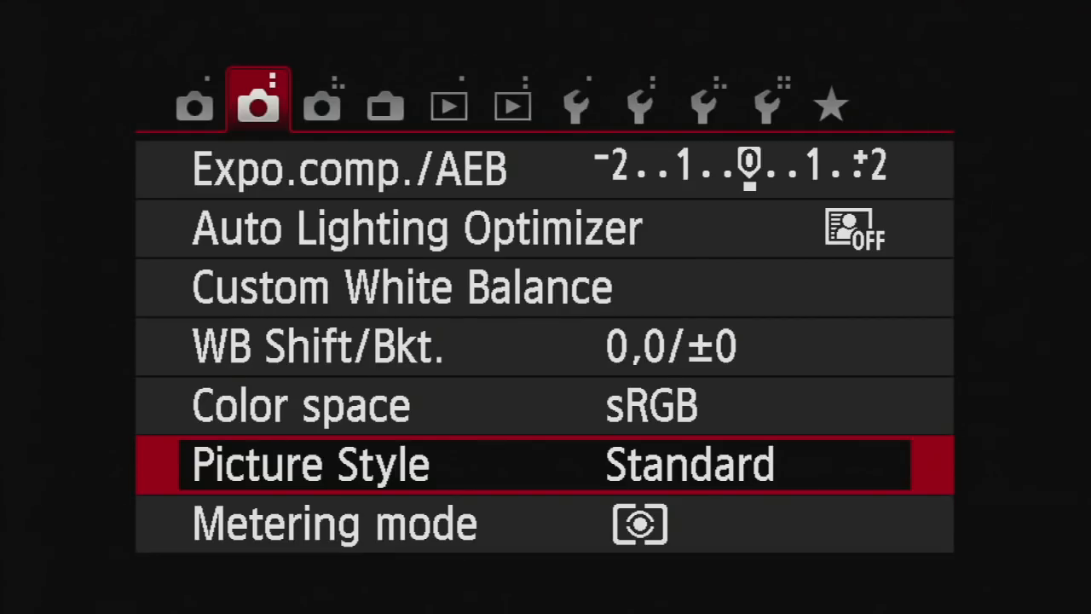
# Browse the picture styles to Portrait details, keep Standard and return to the shooting display.
pyautogui.click(545, 463)
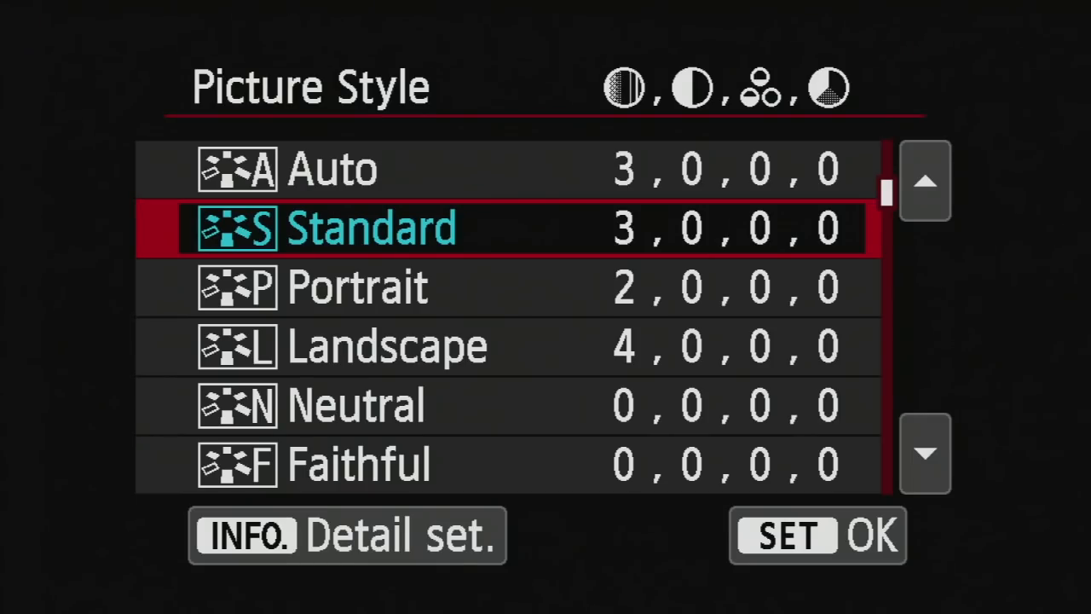
pyautogui.scroll(-3)
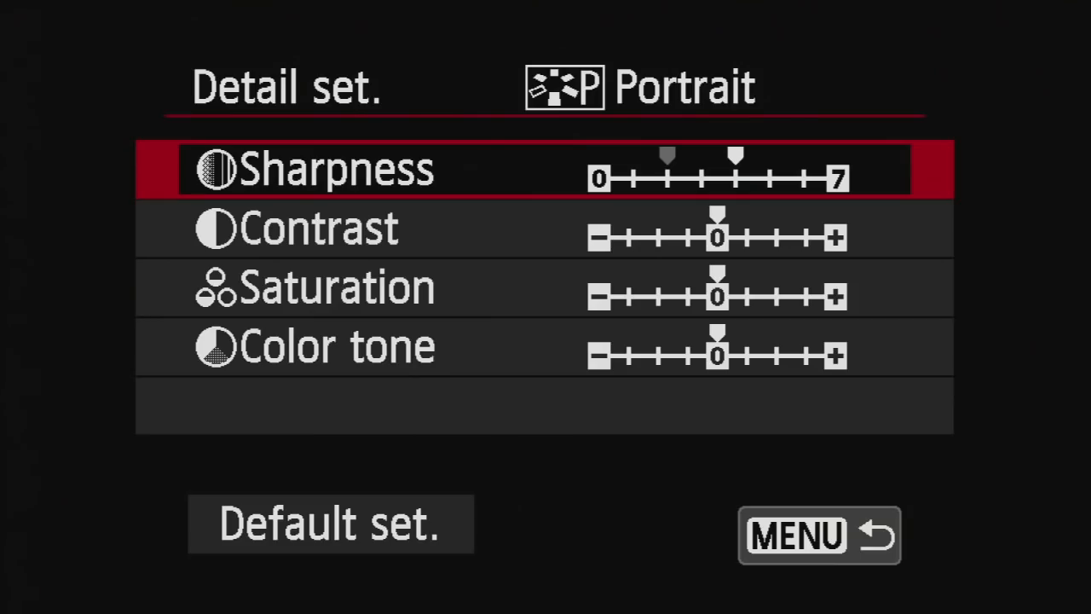
pyautogui.click(818, 535)
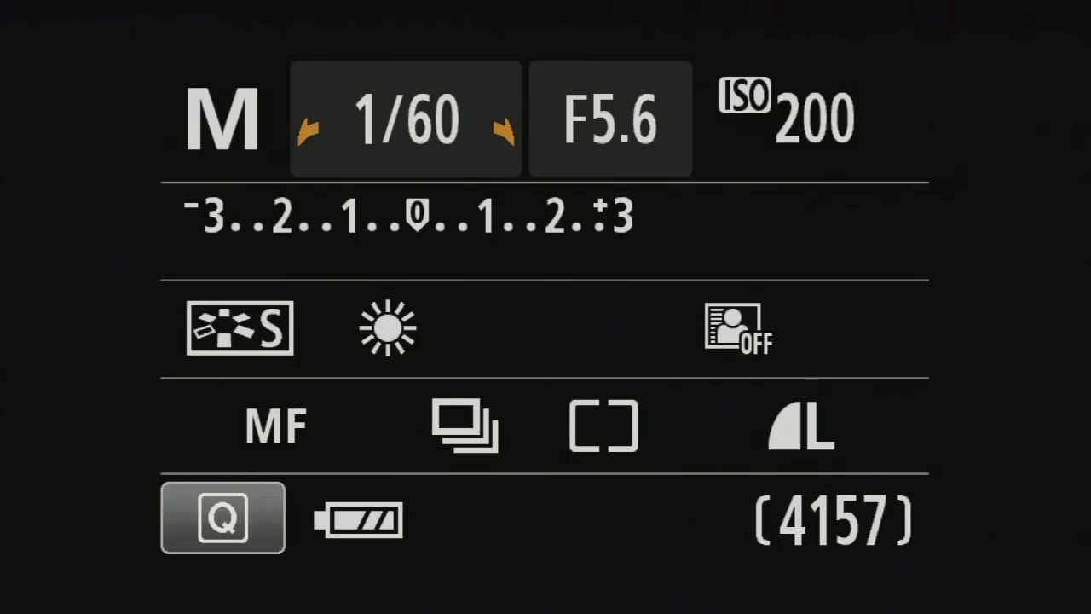
# Choose Custom from the white balance icons and confirm it.
pyautogui.click(389, 327)
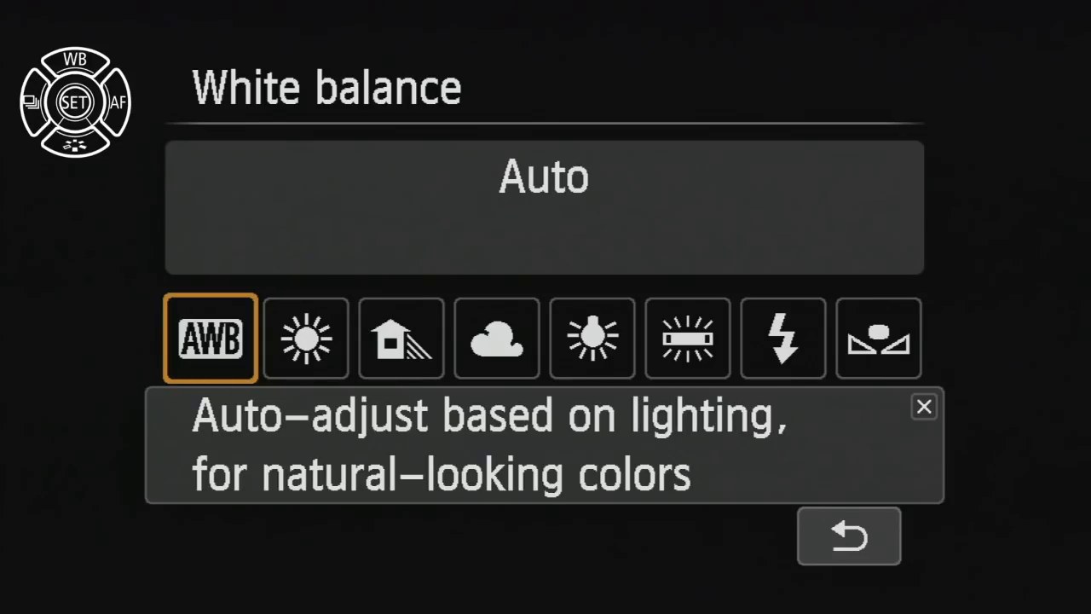
pyautogui.click(497, 337)
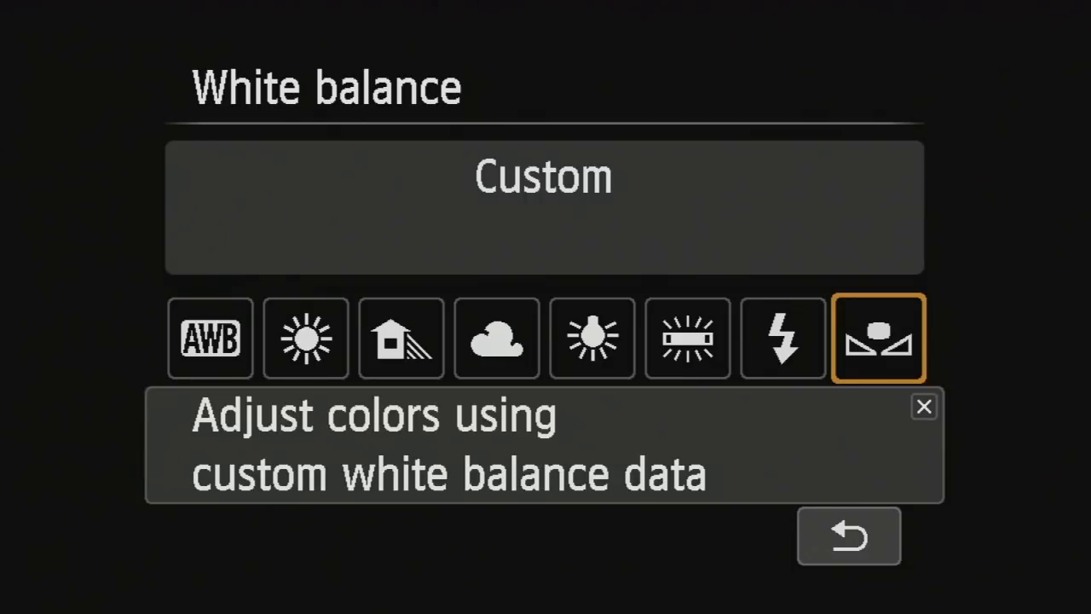
pyautogui.click(847, 535)
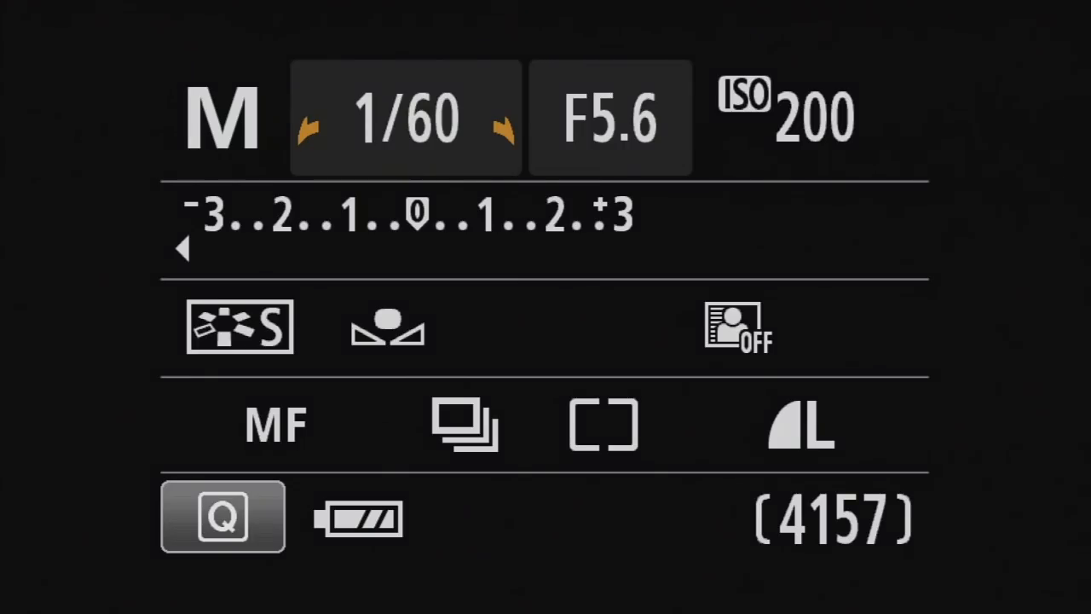